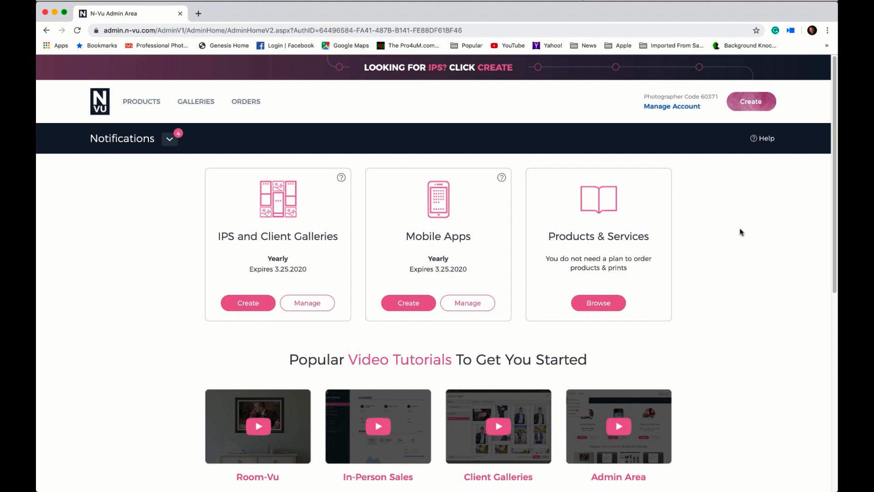
mouse_move(799, 104)
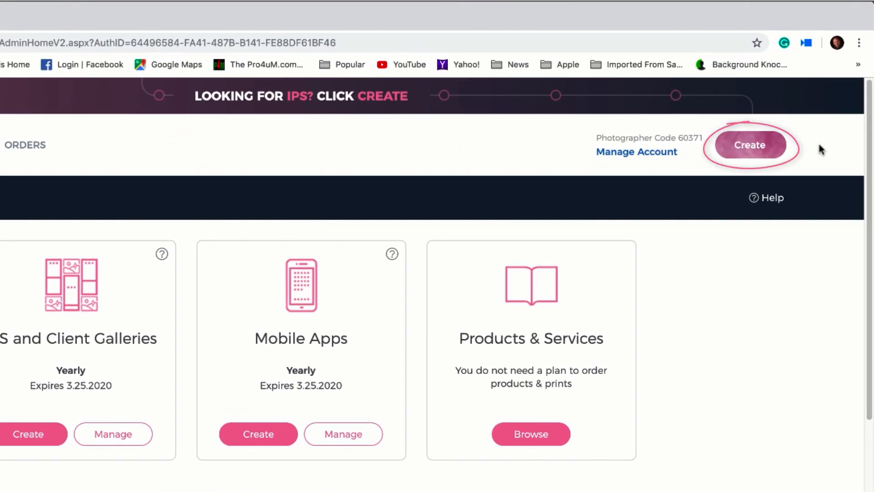
left_click(749, 145)
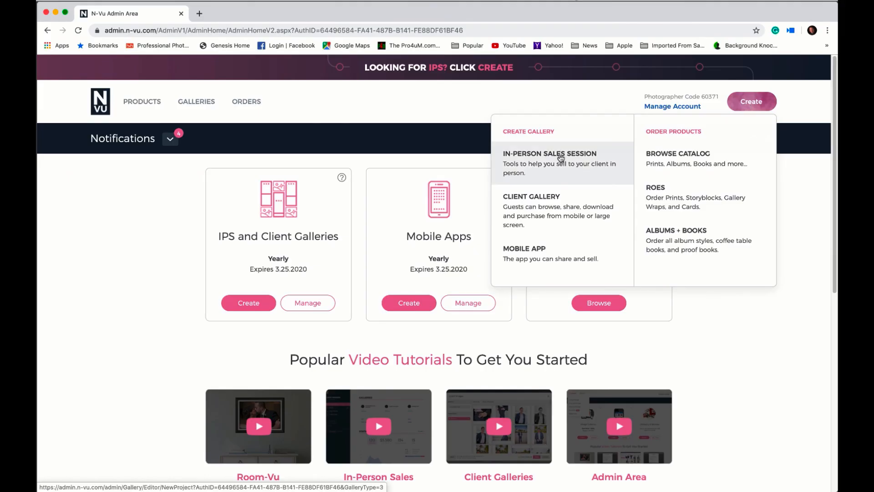
left_click(549, 153)
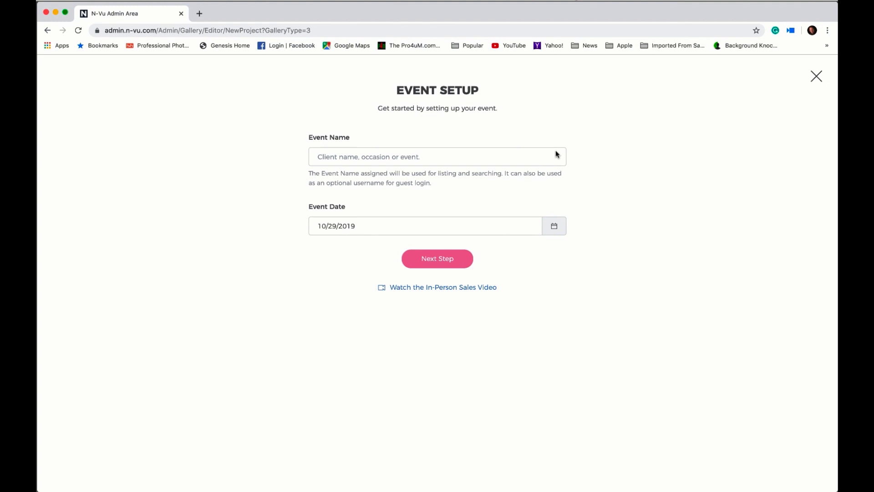
type("Izzy Hdson")
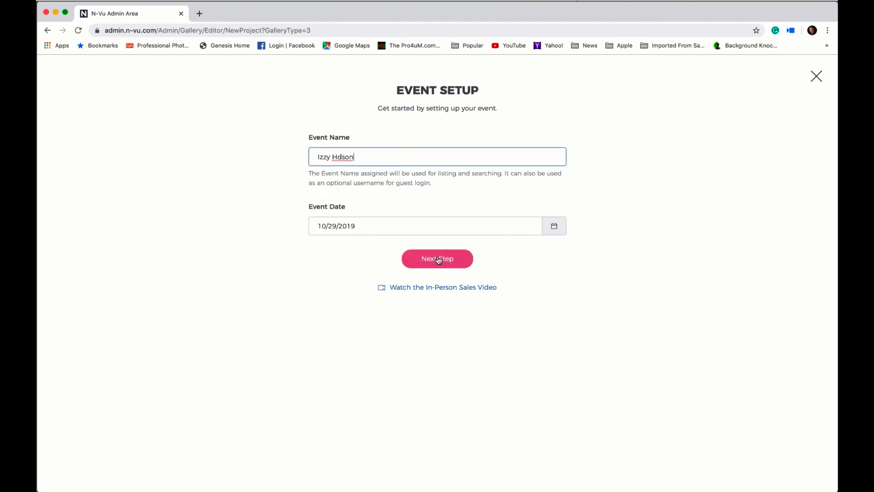
left_click(437, 258)
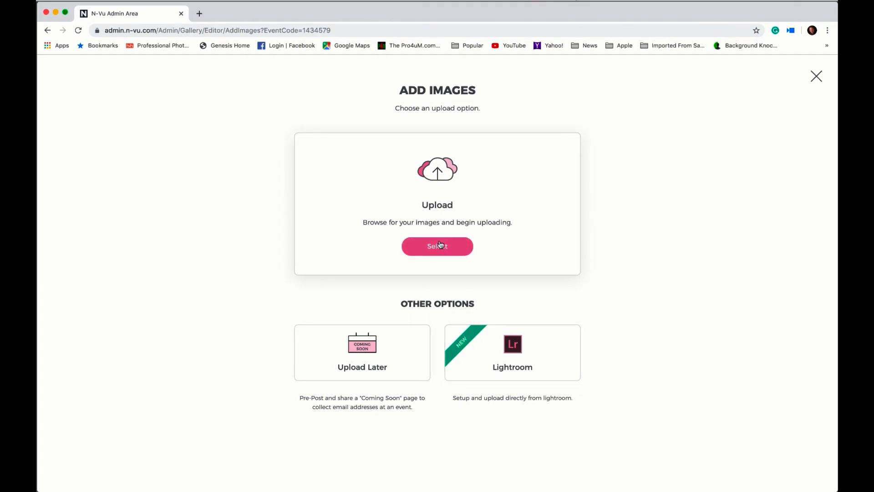
Choose to browse for images to upload to the event.
left_click(437, 246)
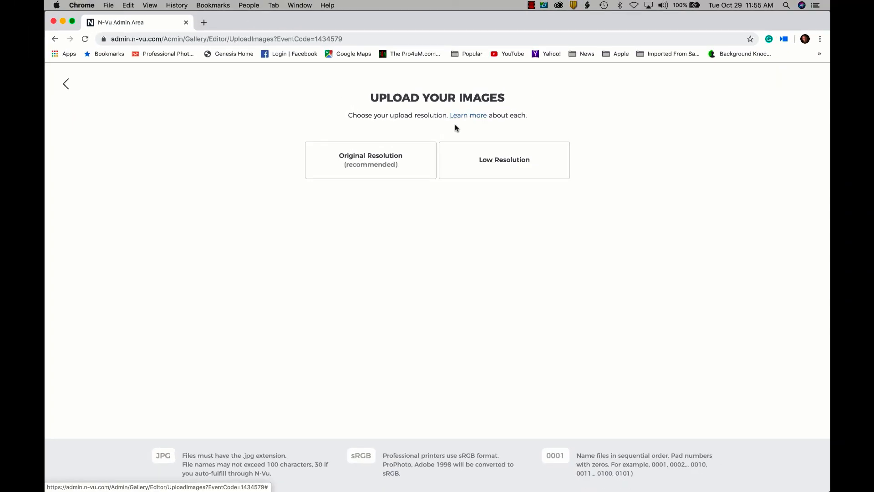
Choose Original Resolution (recommended) for the image upload.
left_click(370, 159)
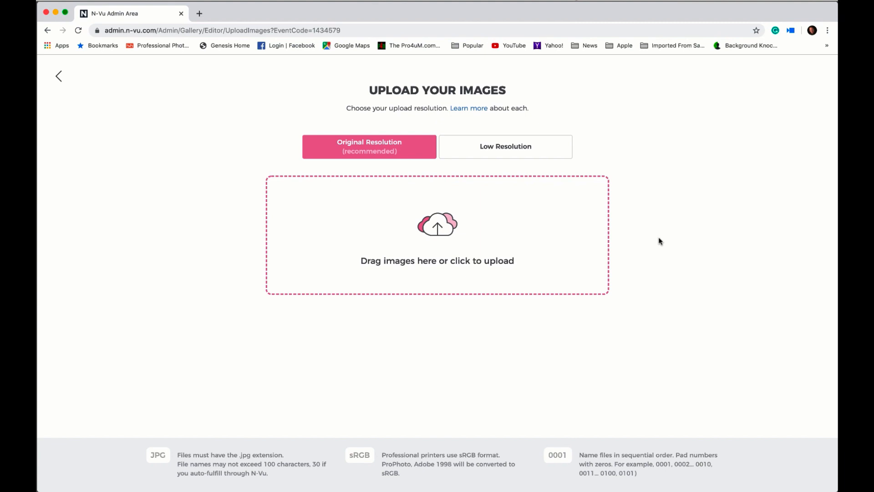
mouse_move(454, 241)
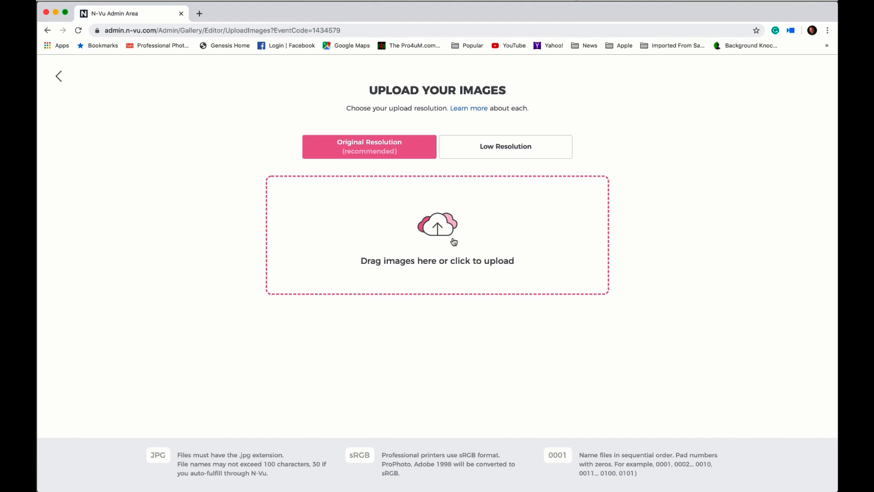
Select all 61 portrait photos from Downloads and begin uploading them.
left_click(437, 234)
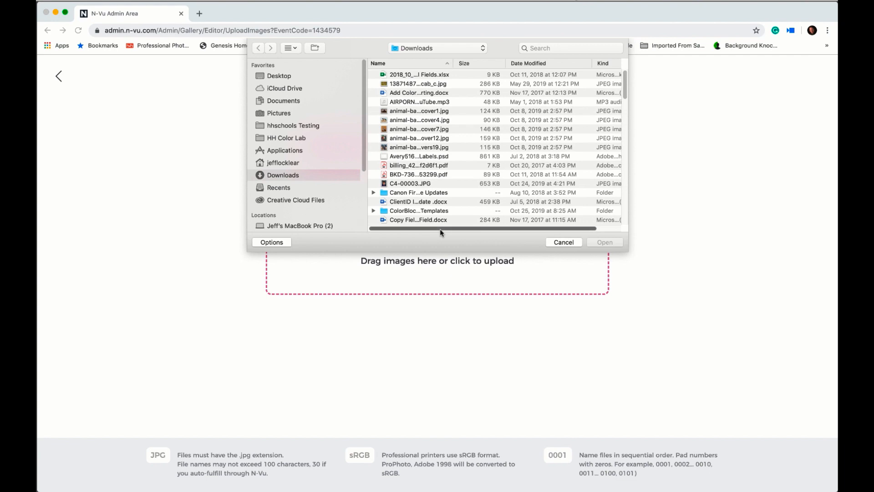
left_click(278, 76)
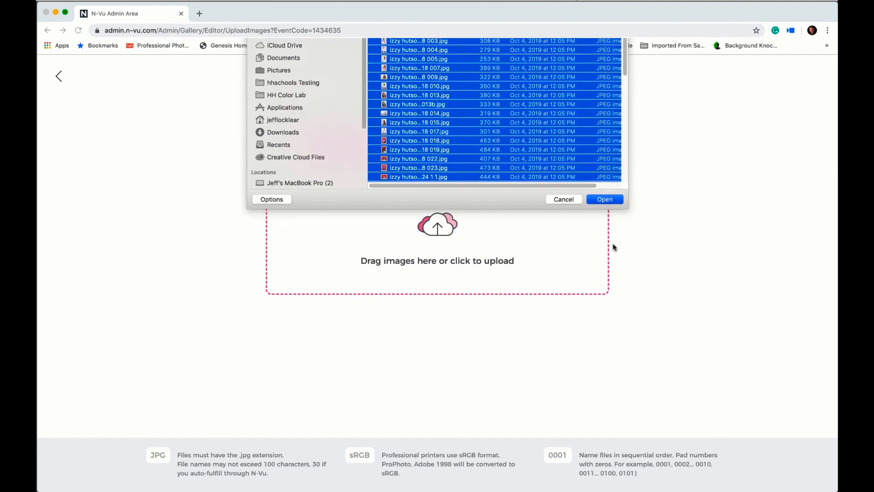
left_click(604, 199)
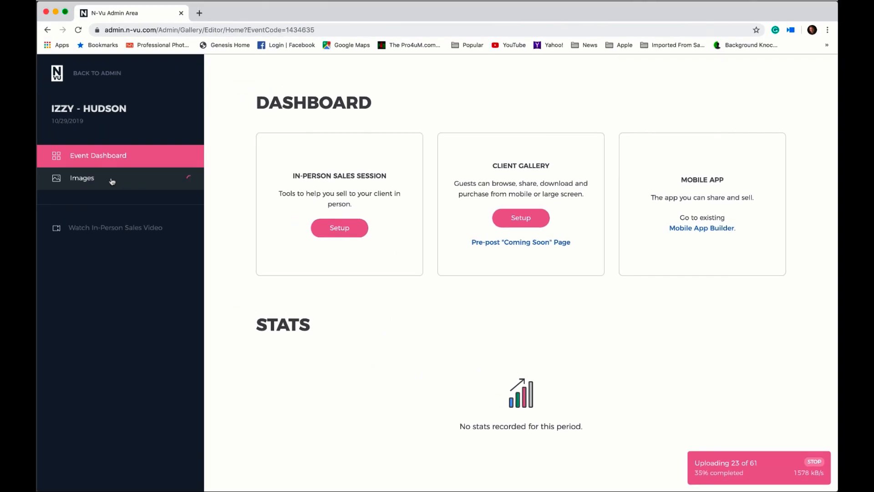
View the event's arriving images, then return to the event dashboard.
left_click(82, 177)
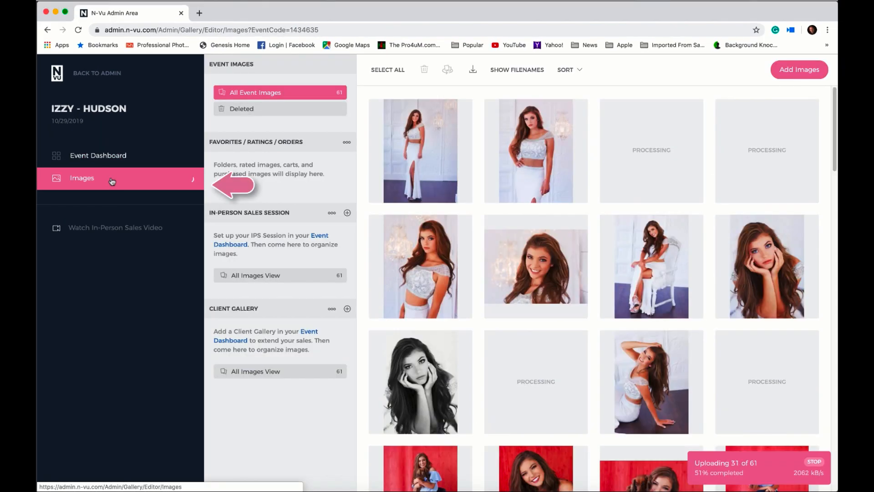
mouse_move(97, 154)
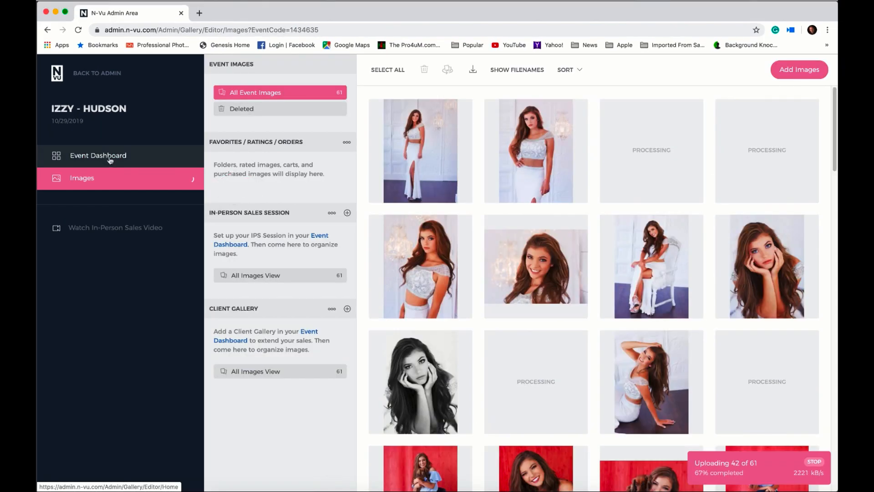
left_click(97, 155)
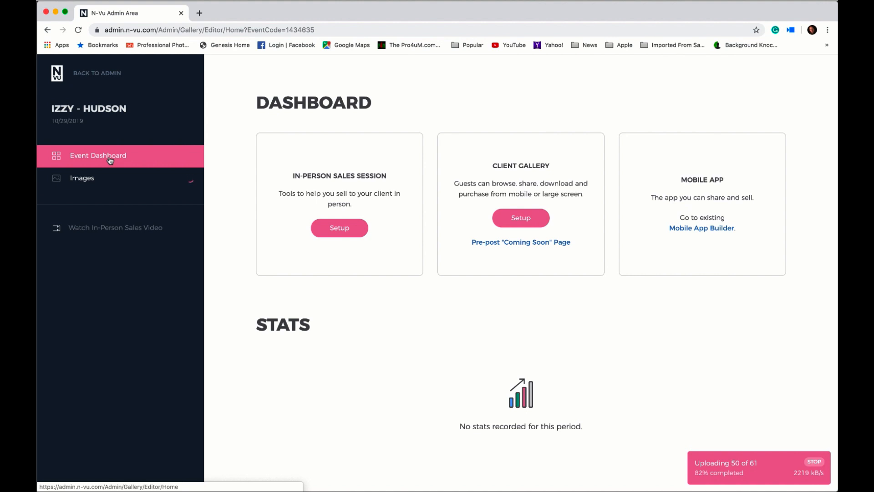